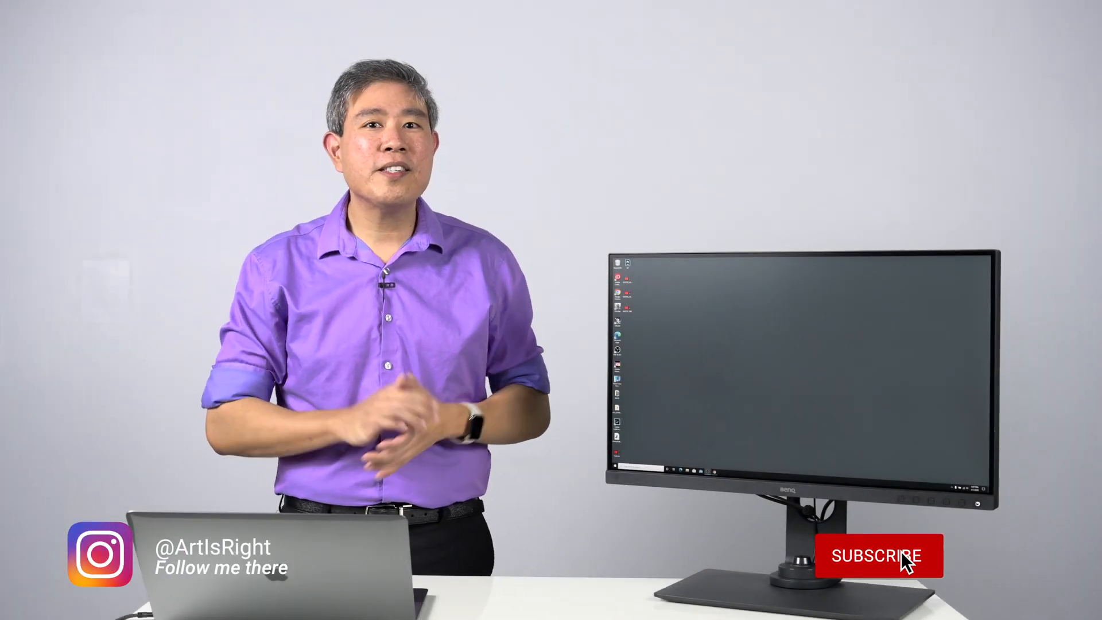
- Open Display settings from the desktop right-click menu
click(879, 555)
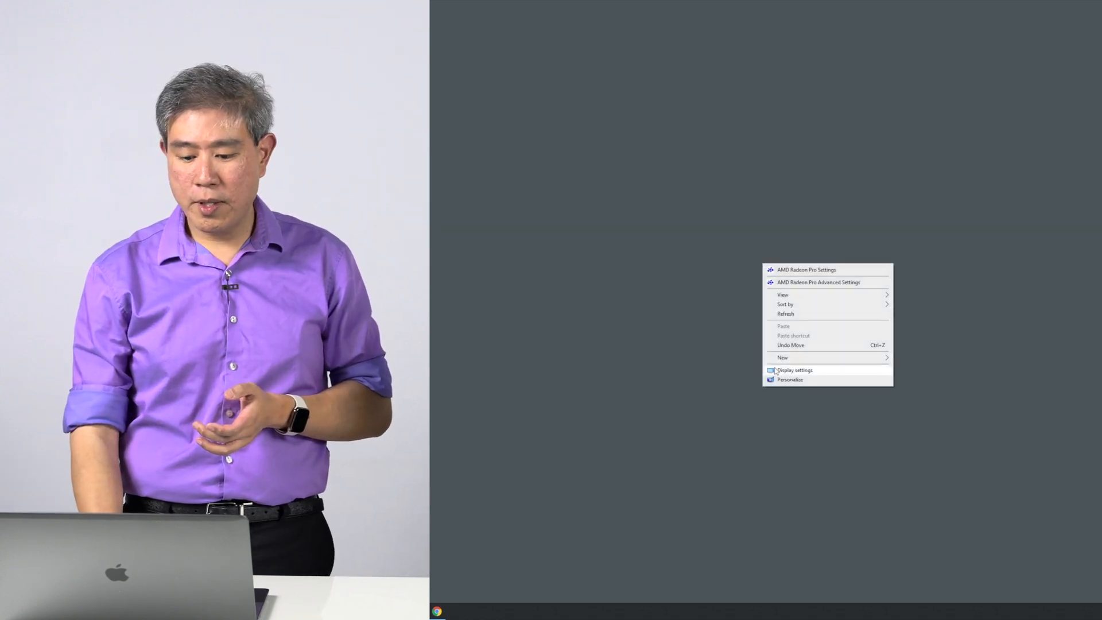
click(795, 370)
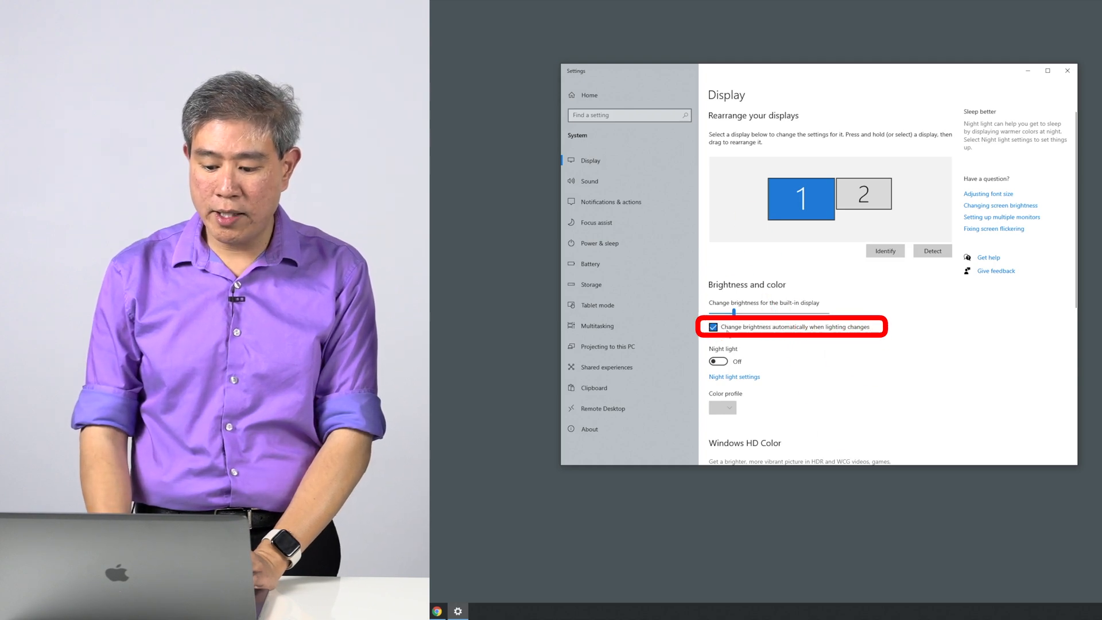
- Uncheck automatic brightness changes for display 1, keeping Night light off
click(714, 326)
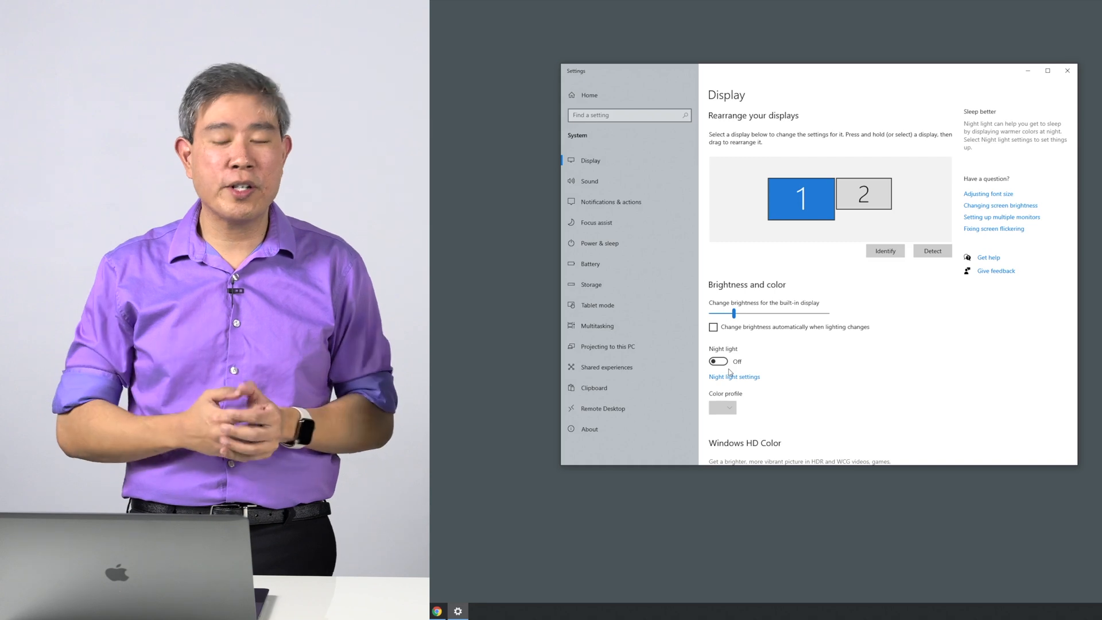
mouse_move(848, 379)
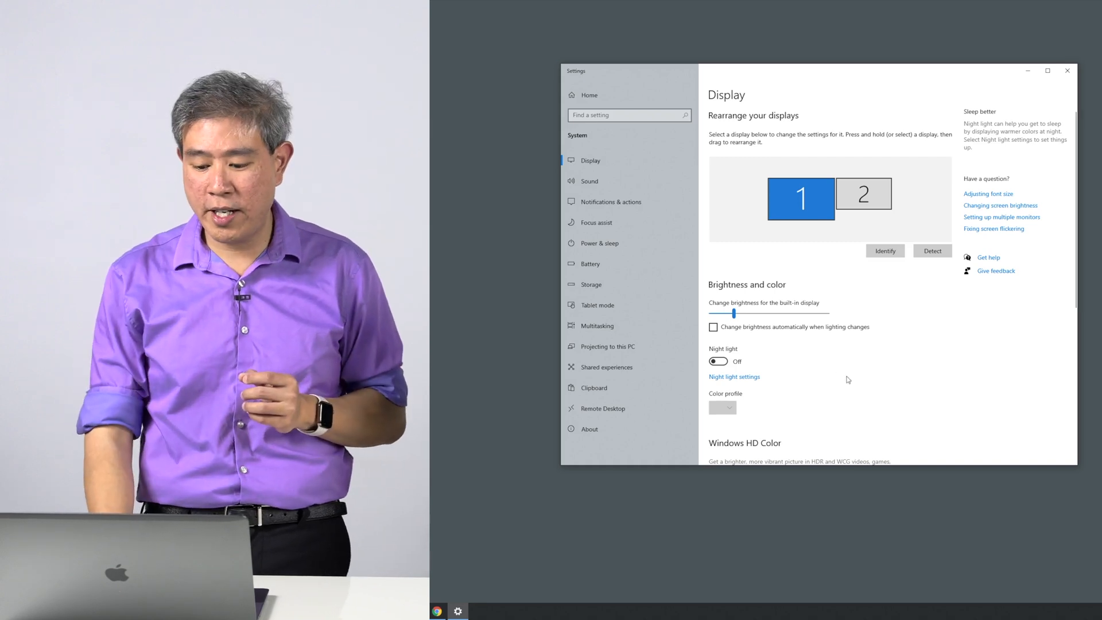
scroll(down, 3)
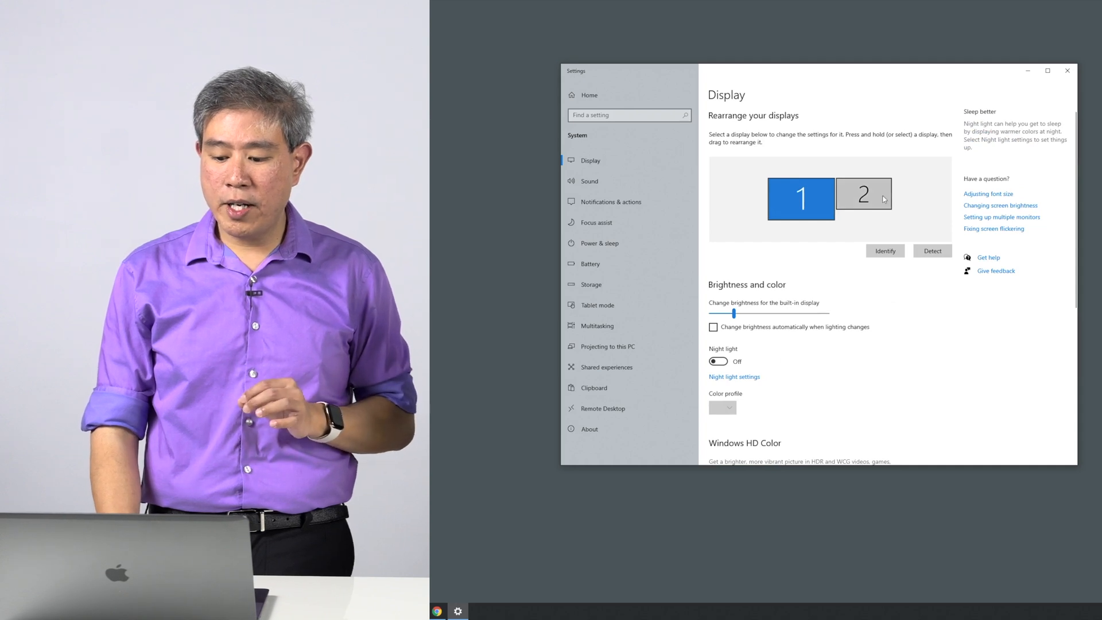
- Select monitor 2 and uncheck its automatic brightness changes
click(864, 195)
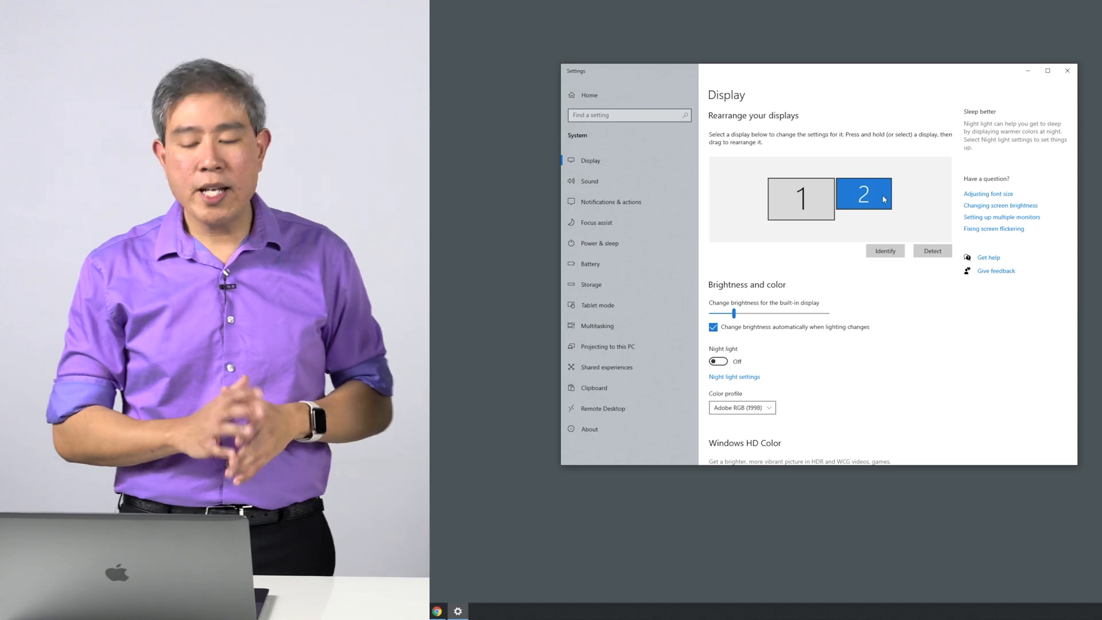
mouse_move(752, 296)
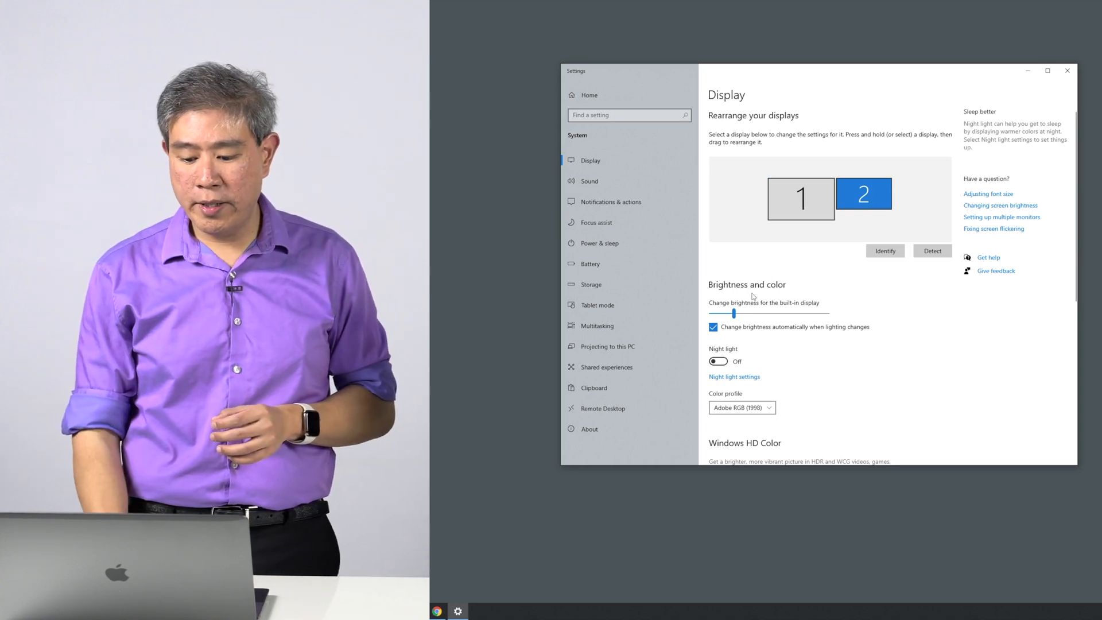
click(715, 326)
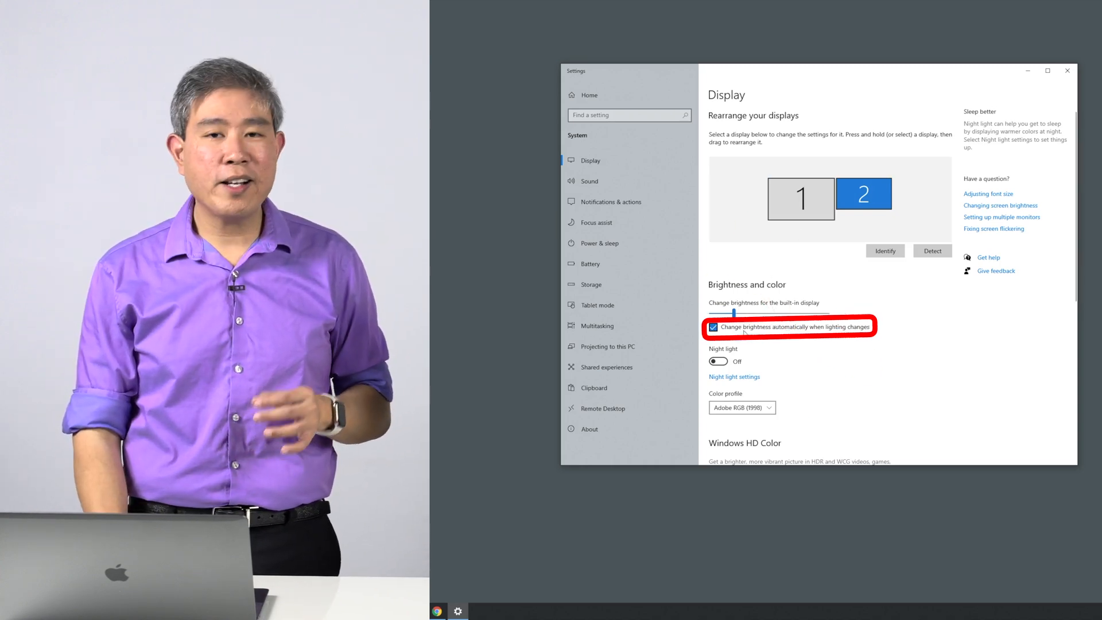
click(714, 326)
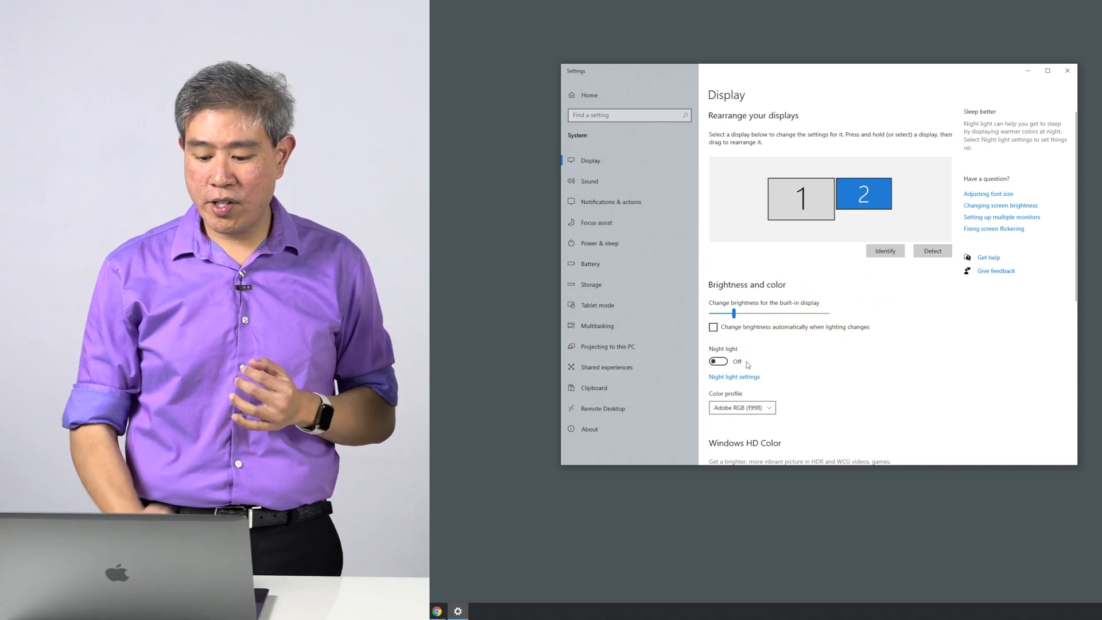
scroll(down, 3)
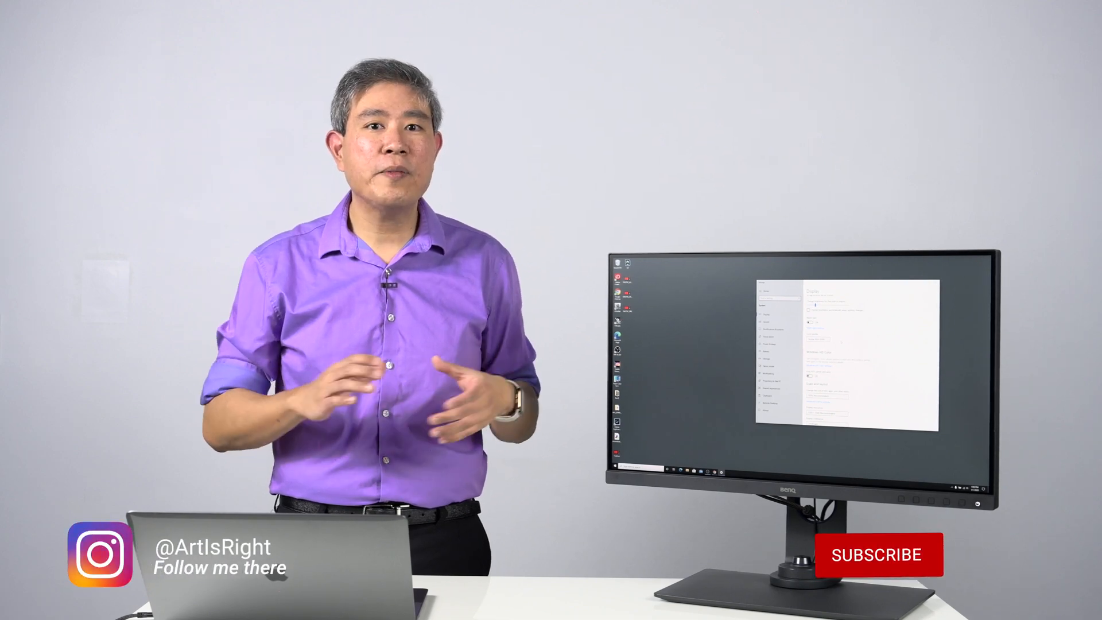
click(877, 555)
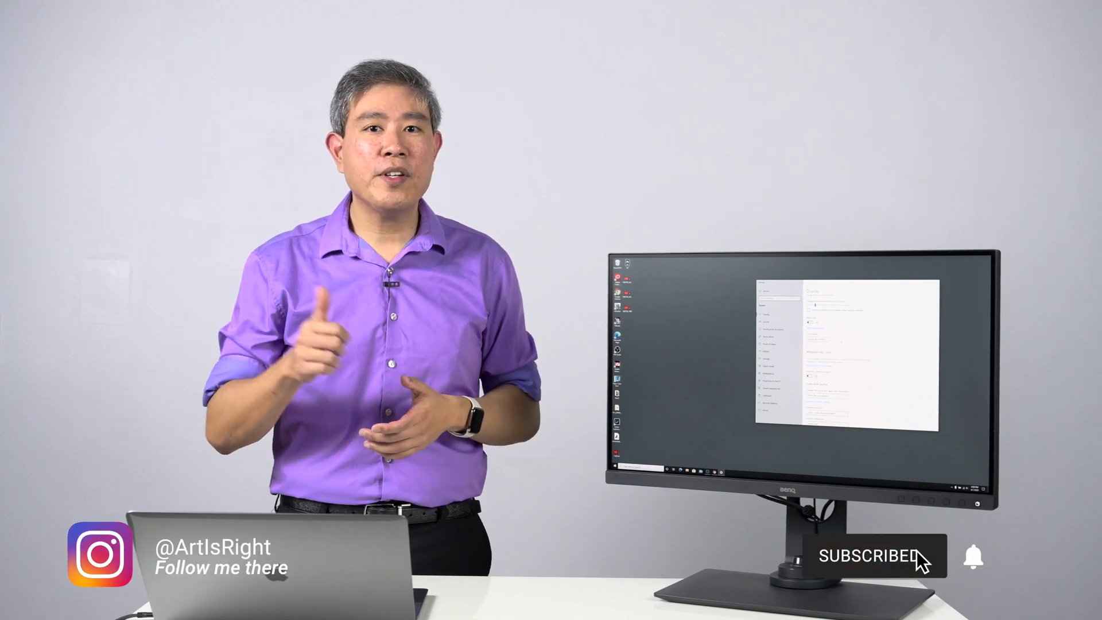